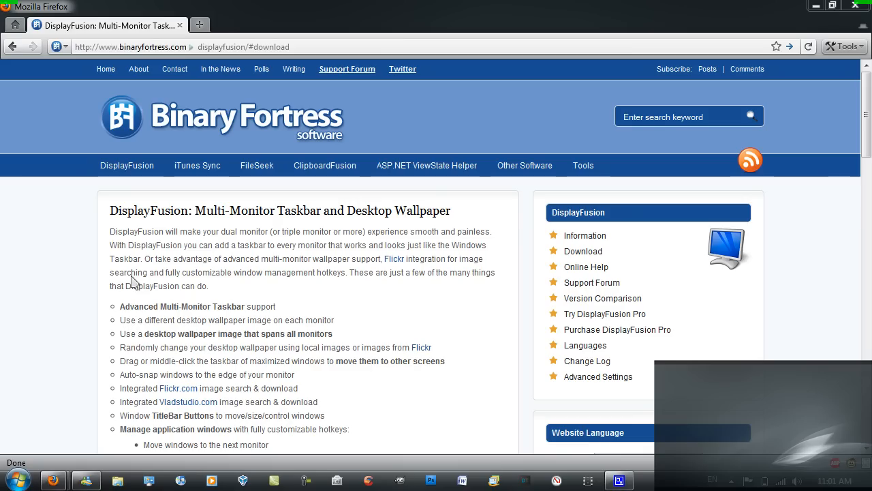
mouse_move(436, 273)
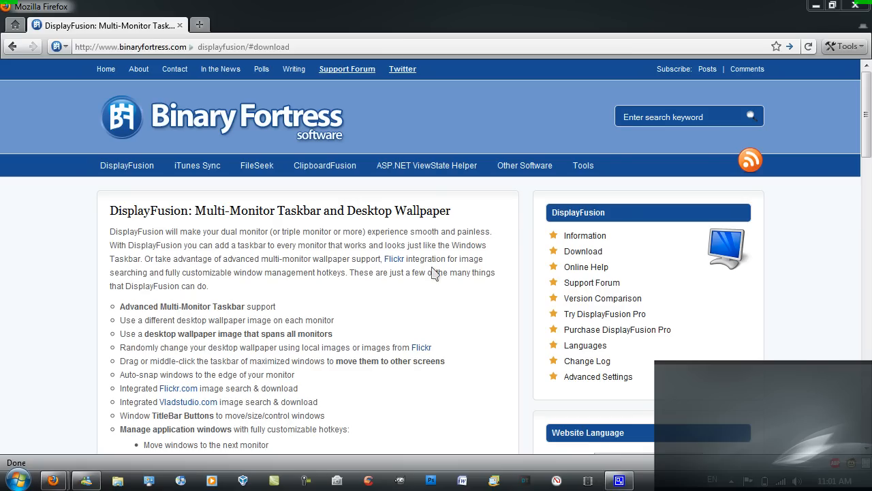
Save the DisplayFusionSetup-3.1.5.exe installer from the DisplayFusion download page
scroll(down, 3)
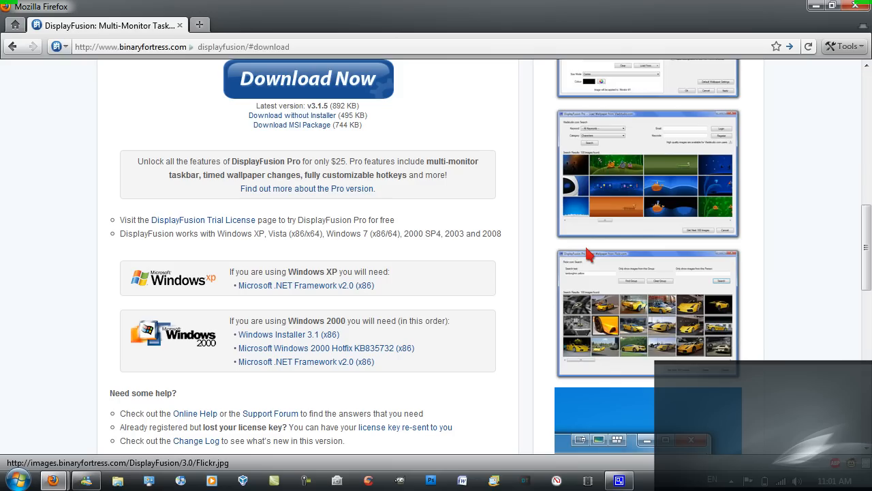
mouse_move(368, 95)
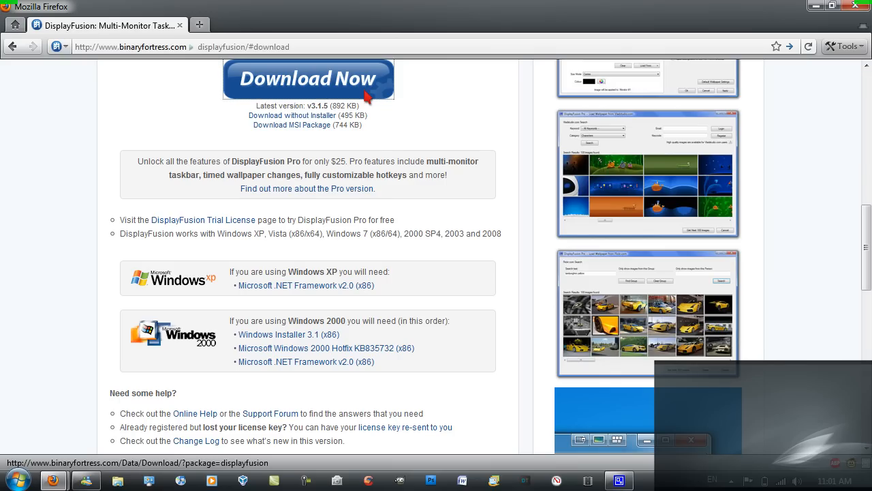
click(308, 77)
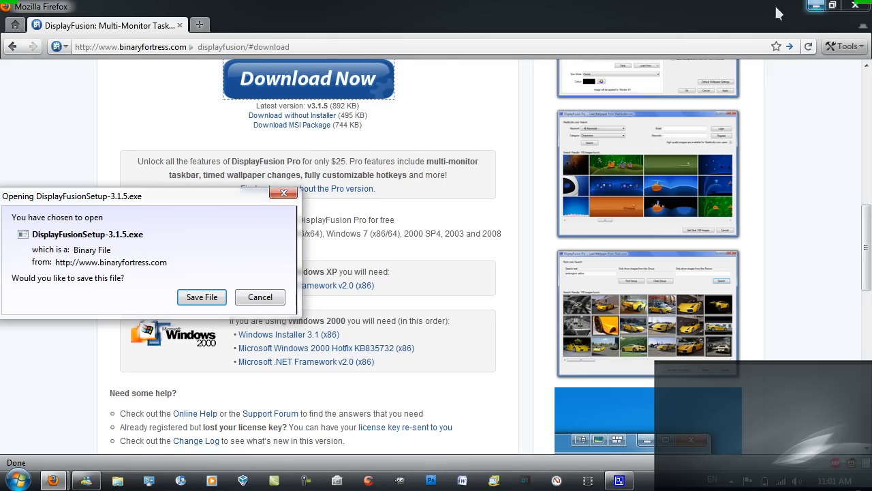
click(259, 297)
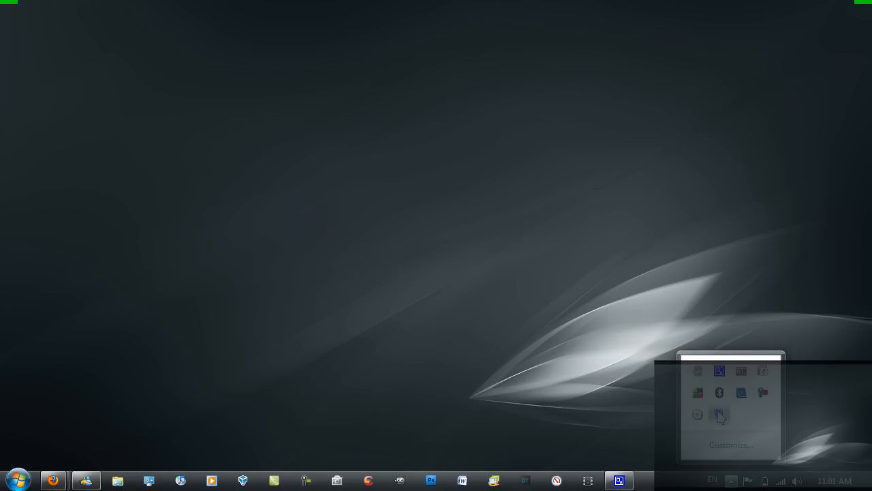
Bring up DisplayFusion's Desktop Wallpaper settings from the tray icon
click(720, 416)
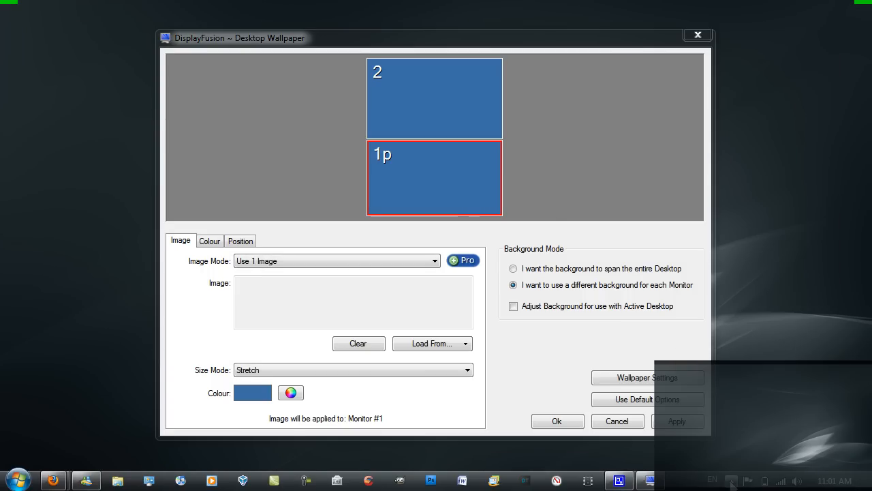
mouse_move(450, 144)
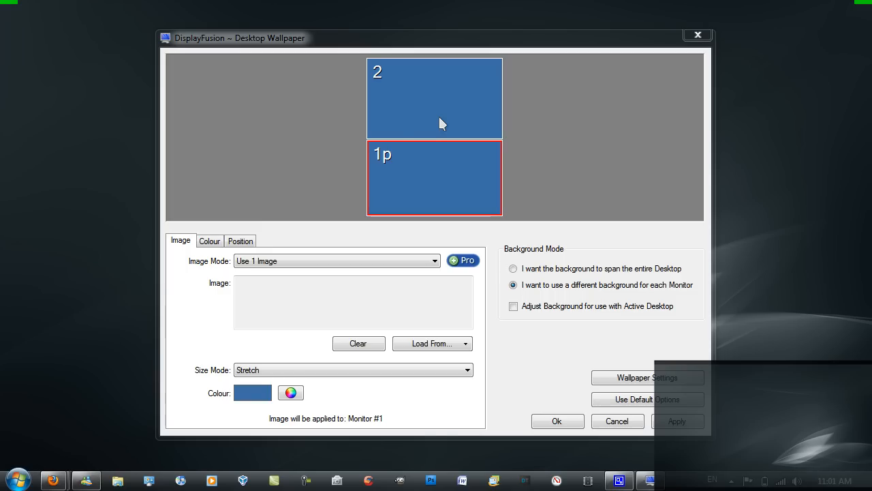
mouse_move(400, 166)
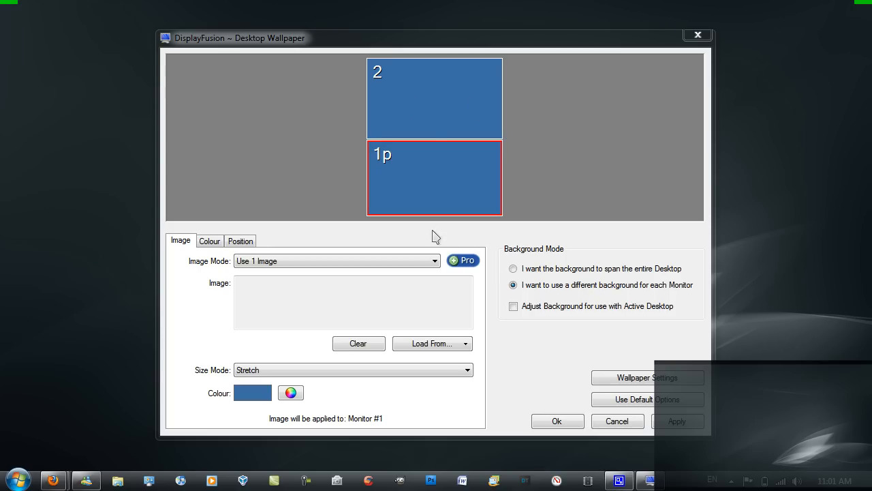
mouse_move(425, 193)
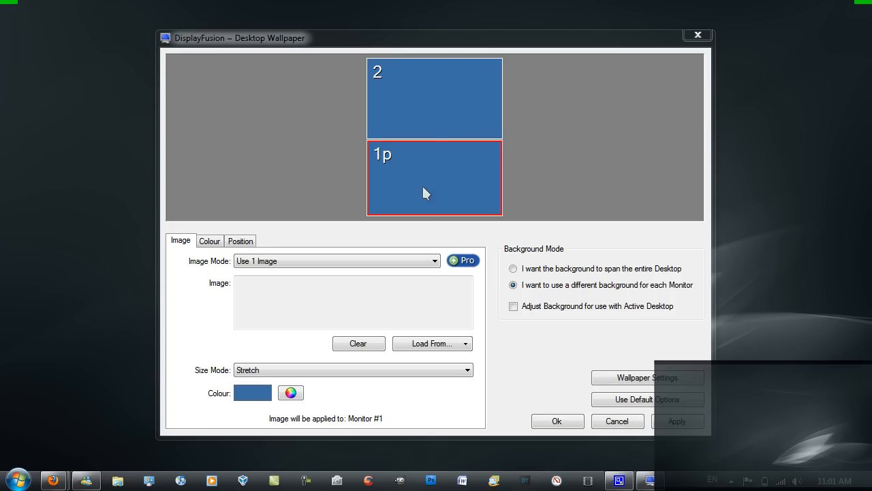
mouse_move(411, 360)
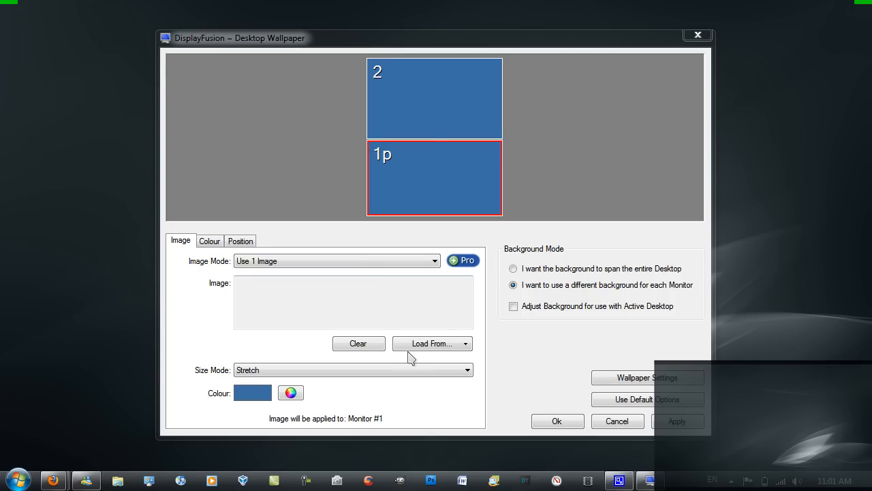
mouse_move(412, 338)
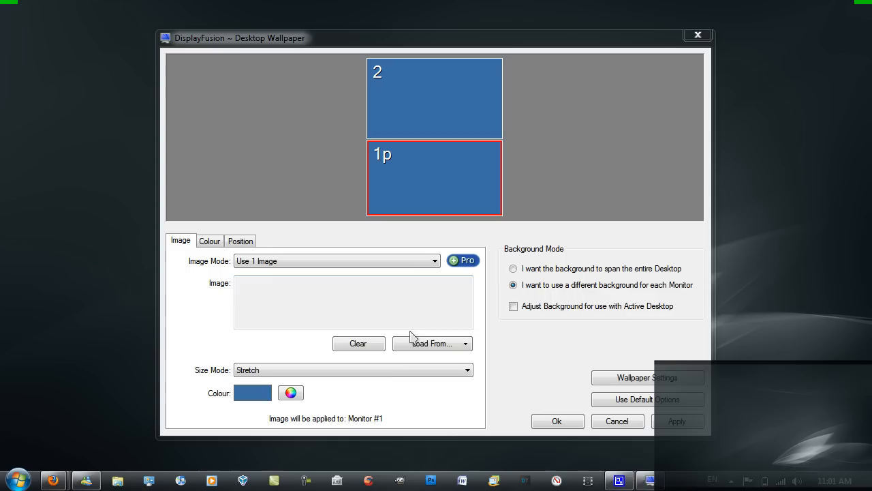
mouse_move(422, 366)
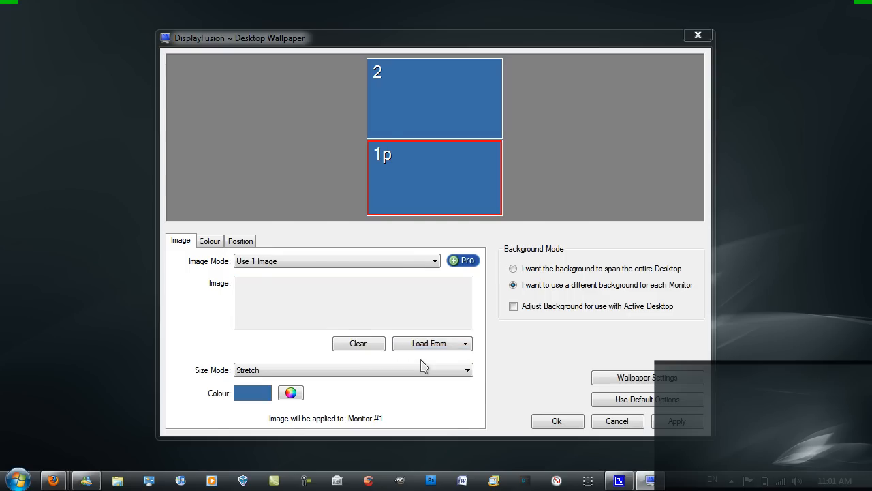
Load Pro Edition.png for monitor 1 and Sky Blue.png for monitor 2 from My Computer
click(428, 344)
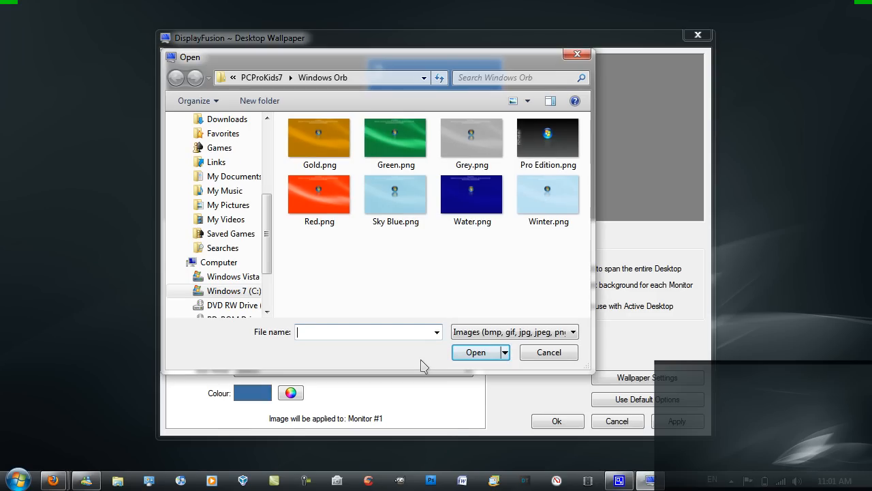
click(547, 139)
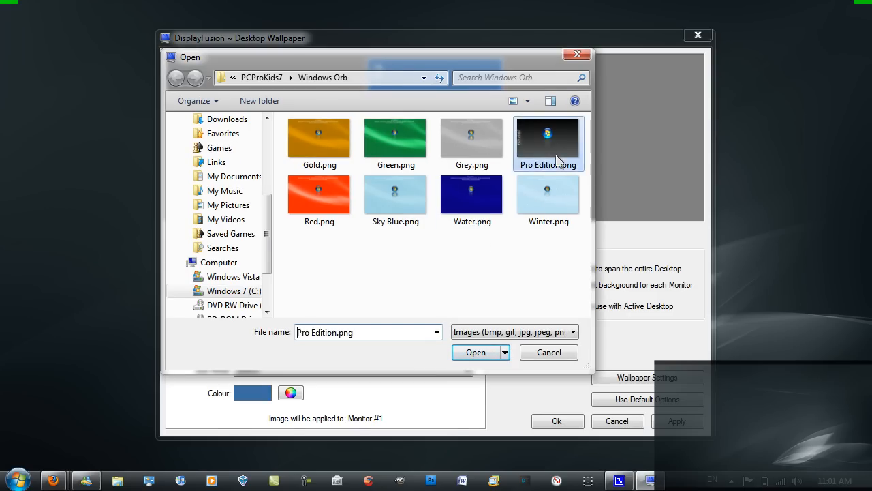
click(476, 352)
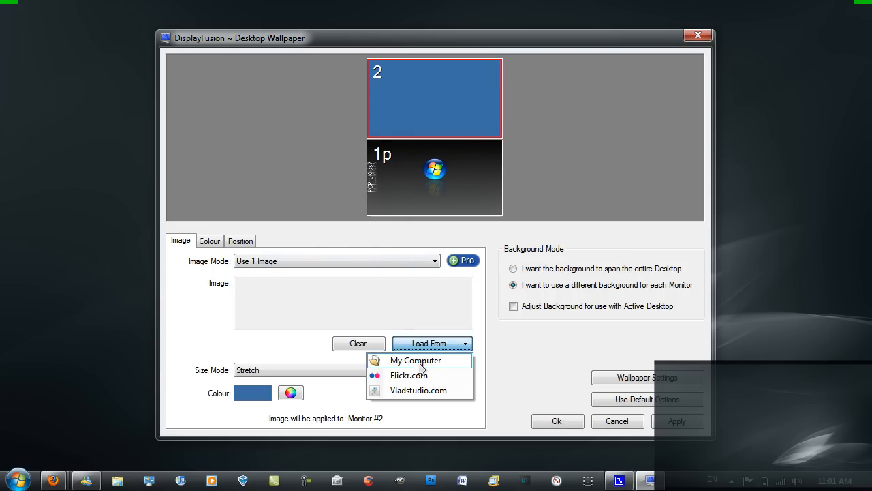
click(414, 360)
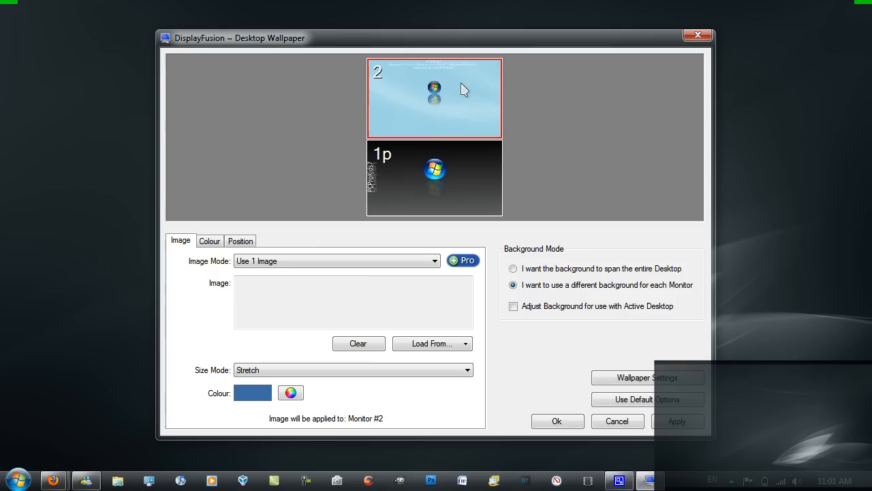
click(428, 343)
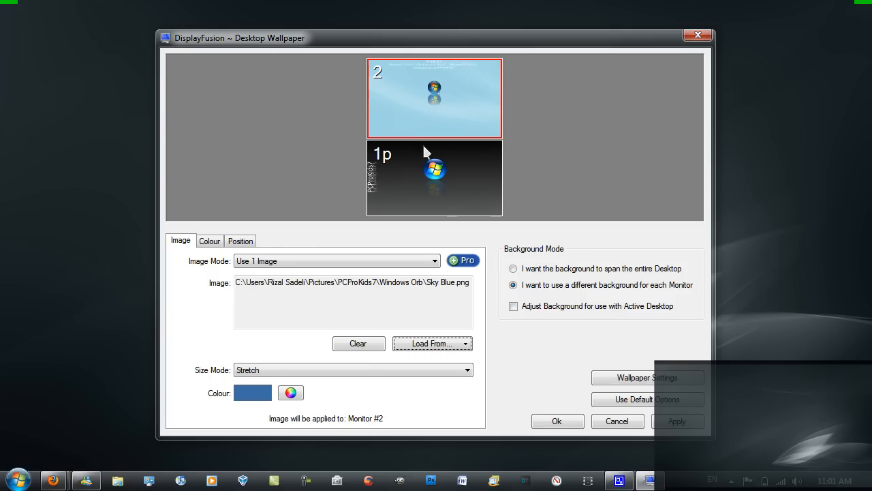
mouse_move(616, 302)
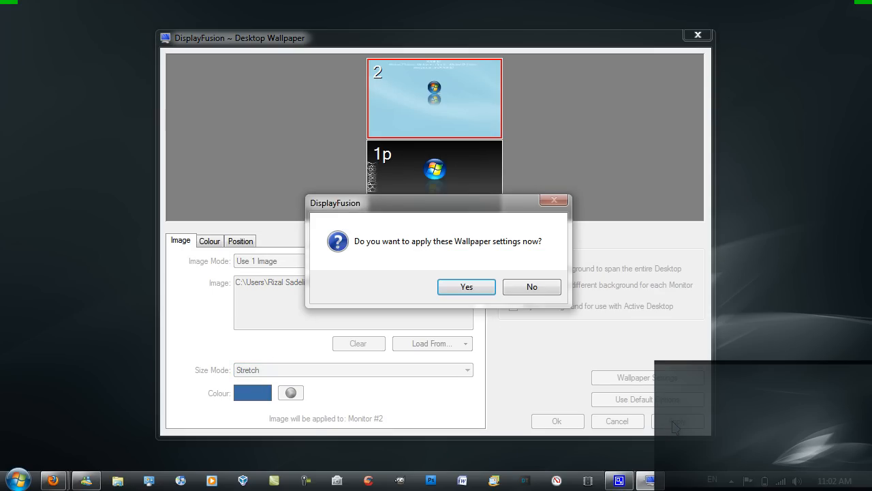
Apply the wallpapers, then review monitor 2's Colour and Position settings and return to Image
click(466, 286)
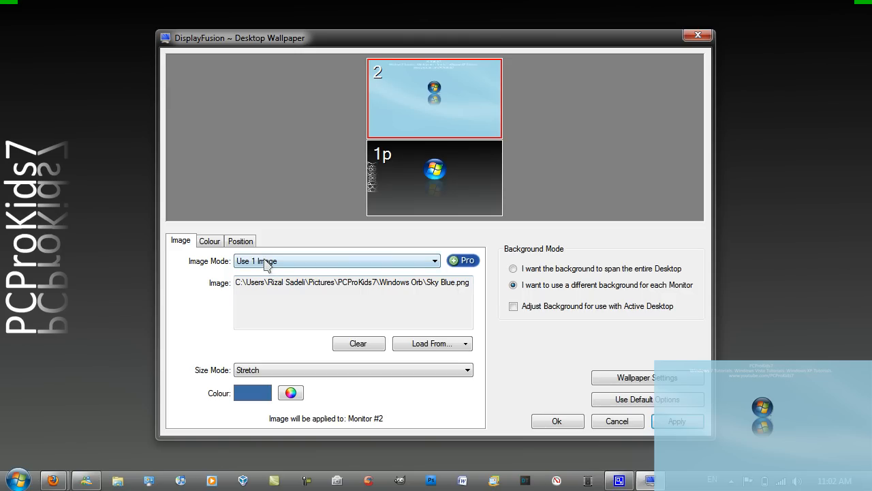
click(210, 240)
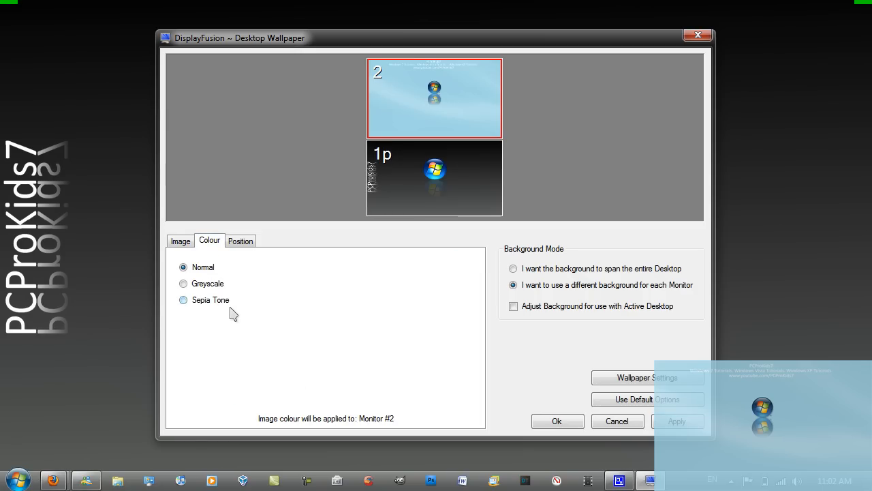
mouse_move(228, 262)
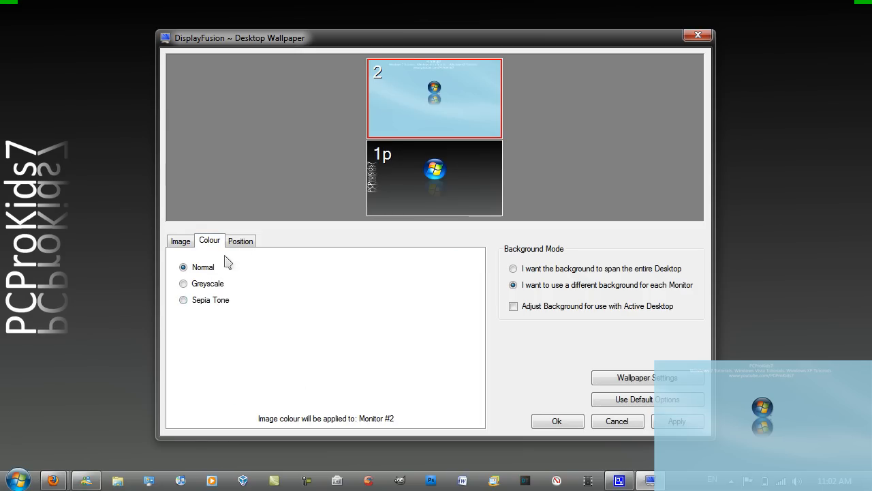
click(240, 240)
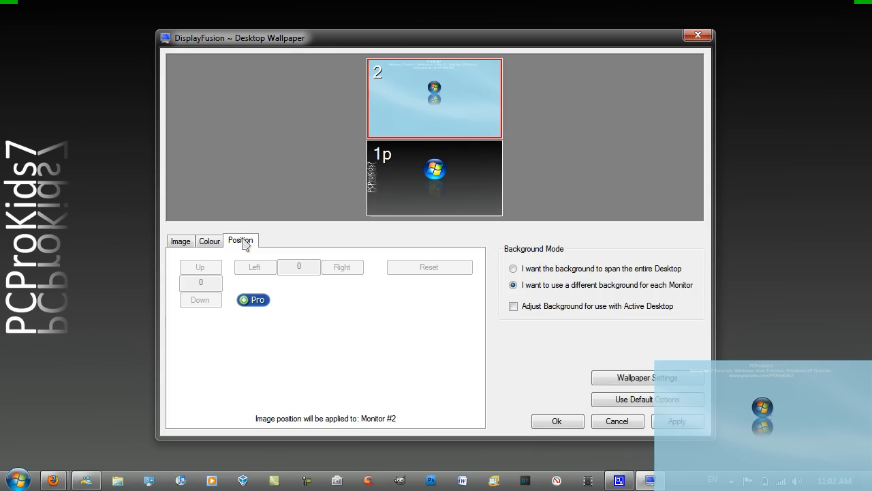
click(179, 240)
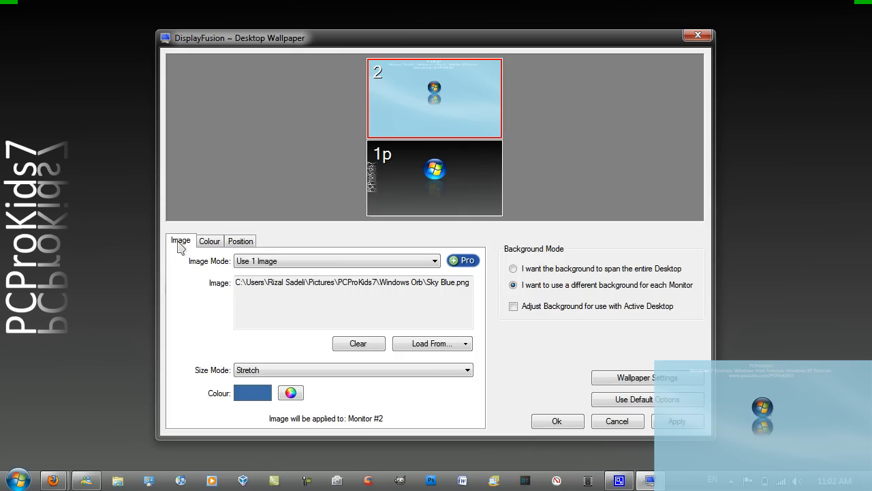
mouse_move(610, 202)
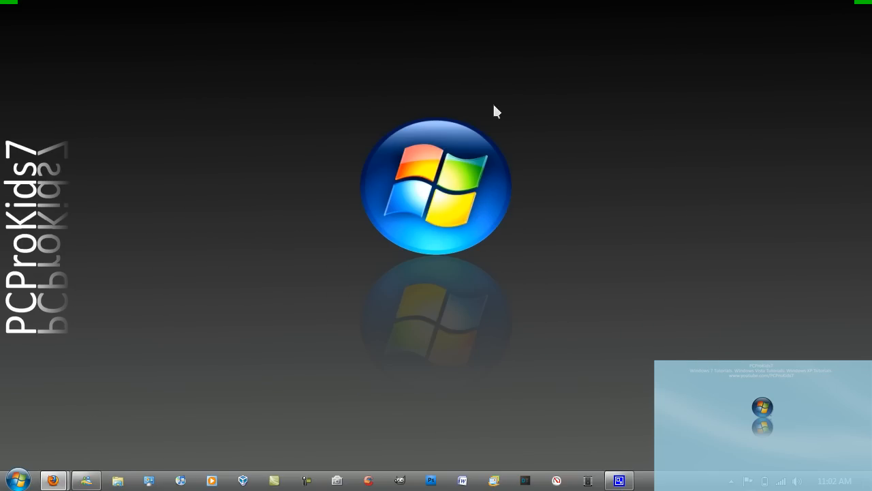
mouse_move(464, 123)
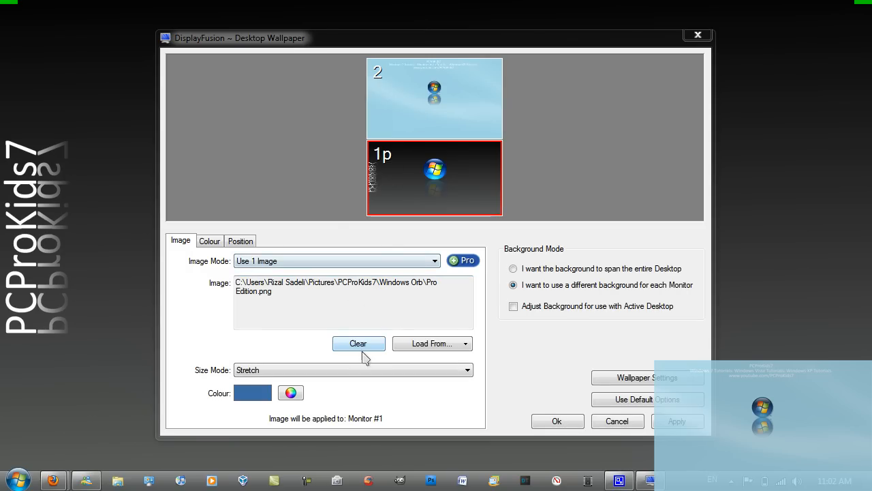
Clear the wallpaper image on monitor 1 and on monitor 2
click(357, 344)
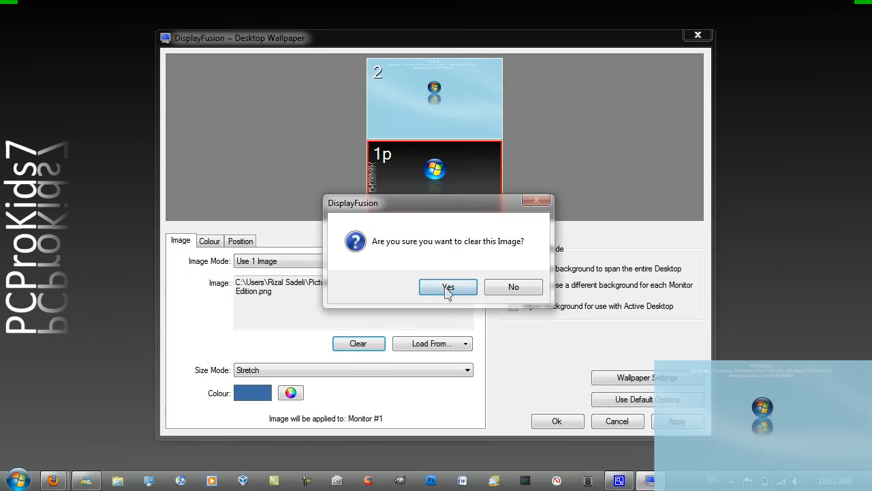
click(447, 286)
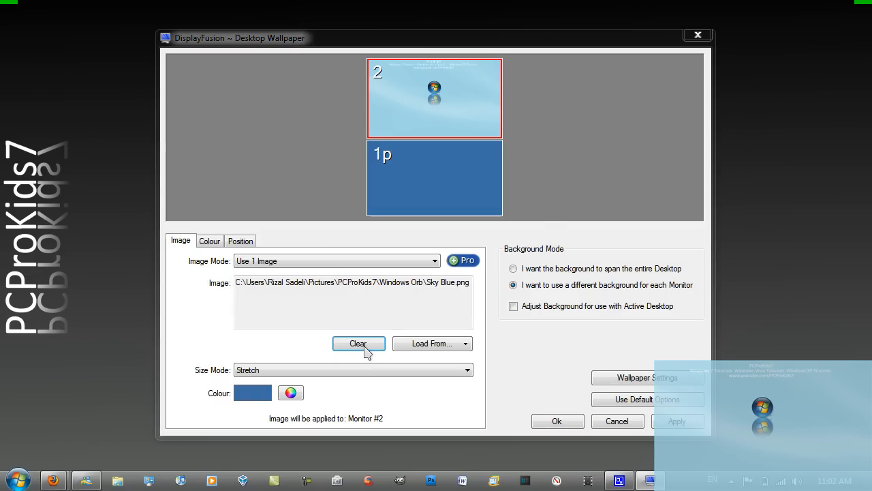
click(358, 344)
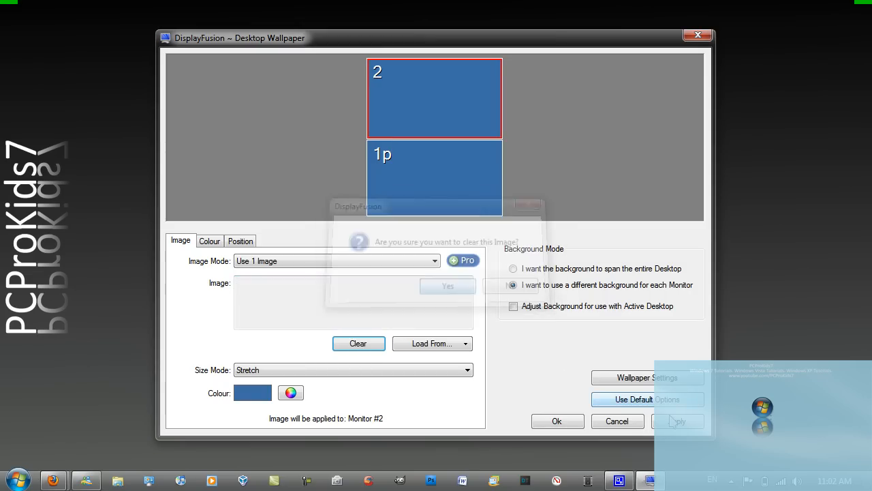
Apply the cleared wallpapers and close the Desktop Wallpaper window
click(447, 287)
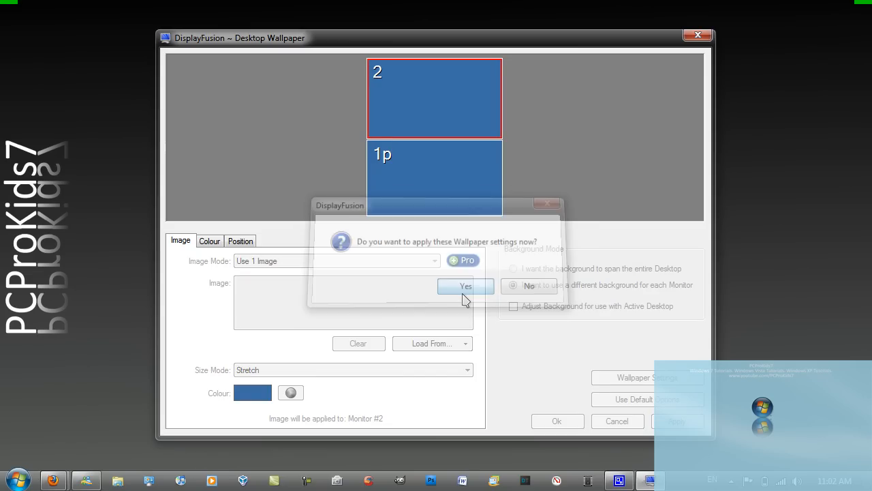
click(466, 287)
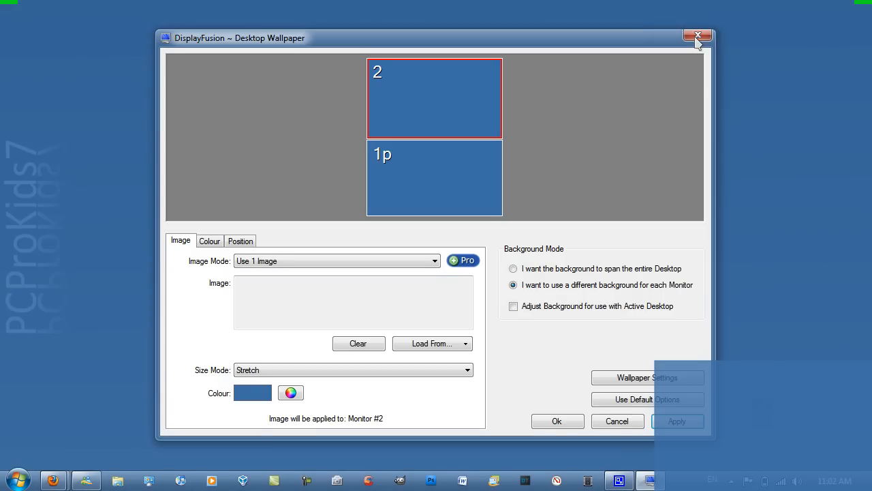
click(698, 36)
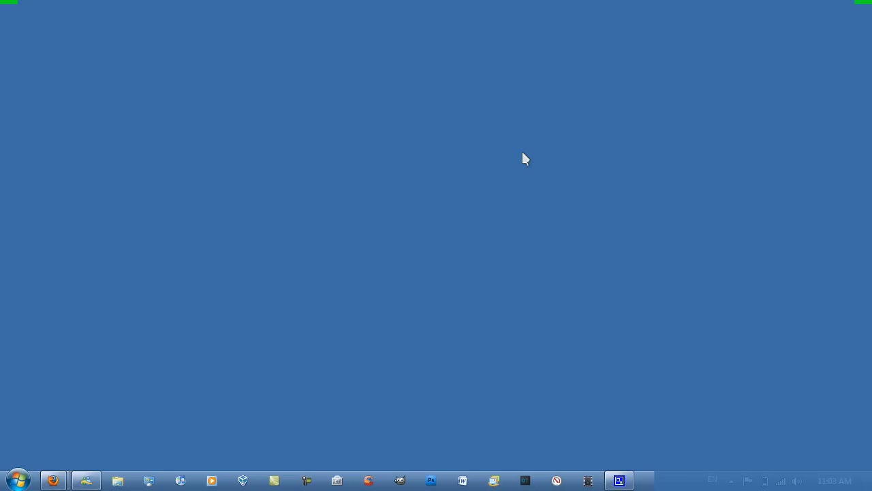
Reach the Personalization control panel via the desktop's Personalize menu item
right_click(524, 155)
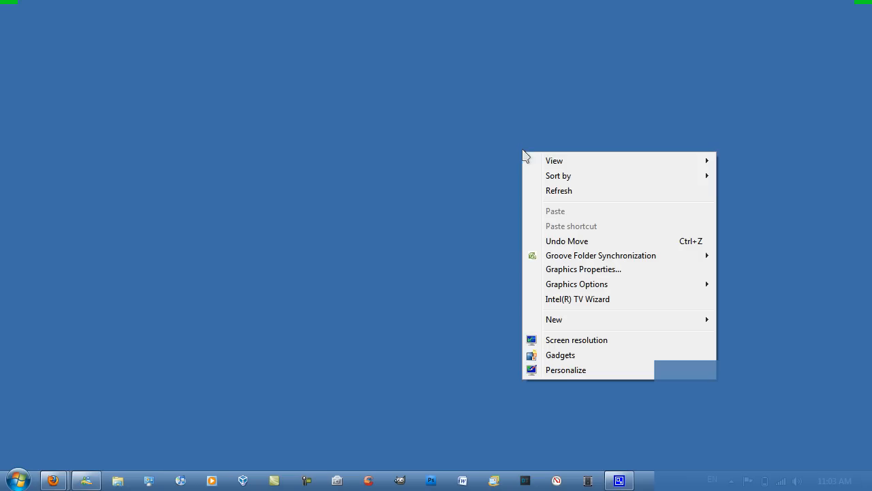
mouse_move(575, 369)
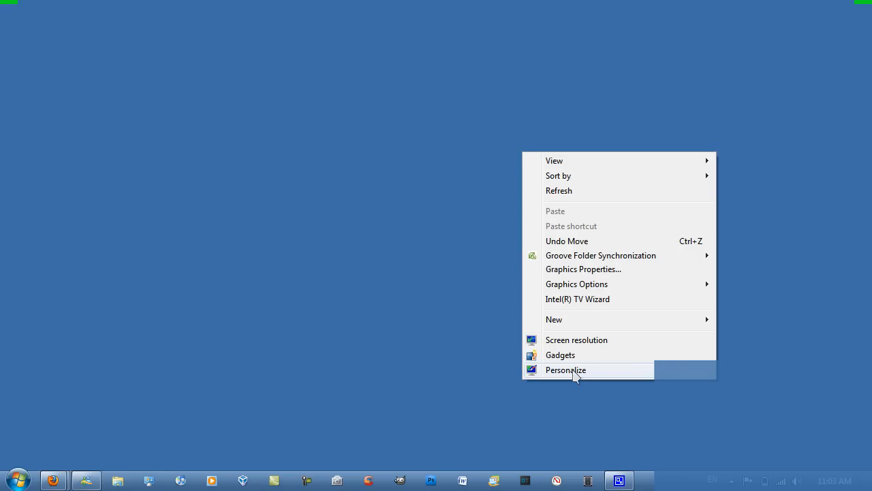
click(566, 369)
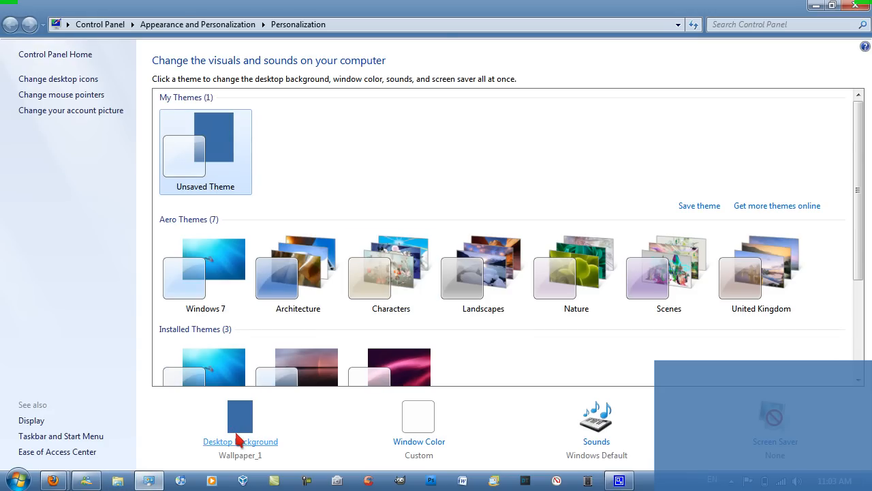
Set the Aerostream picture as the desktop background with Stretch position and save changes
click(240, 441)
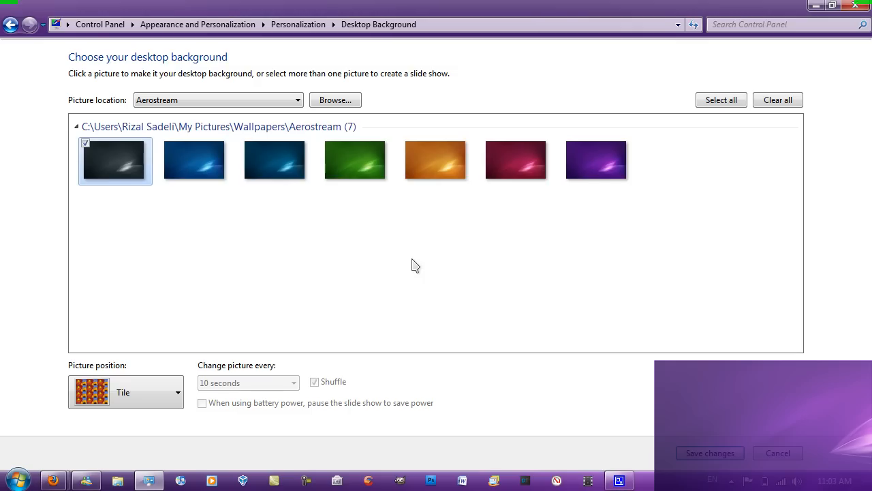
click(126, 393)
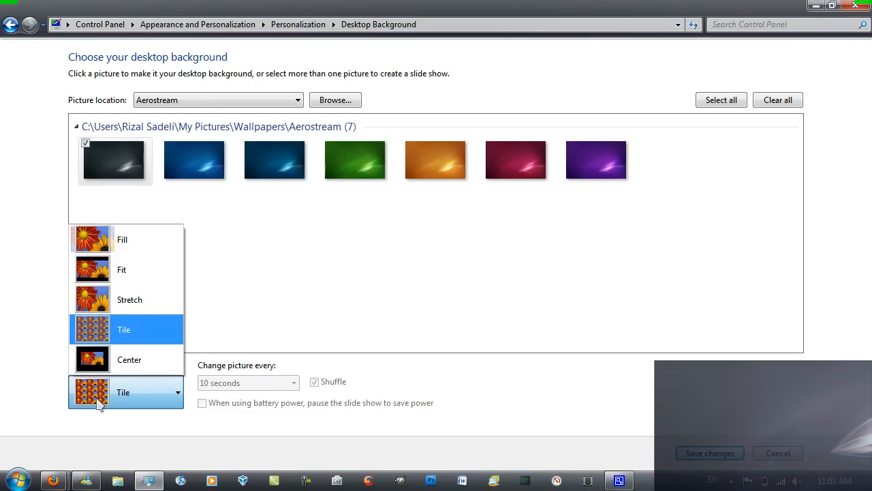
mouse_move(122, 321)
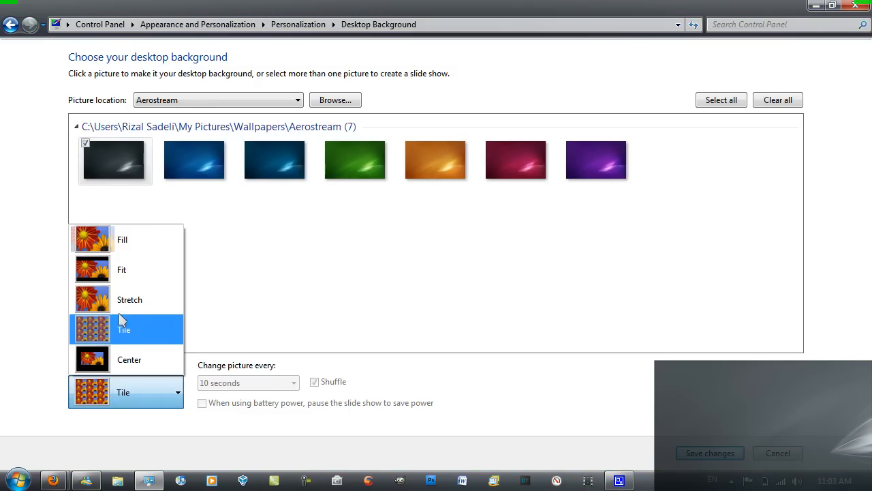
click(122, 328)
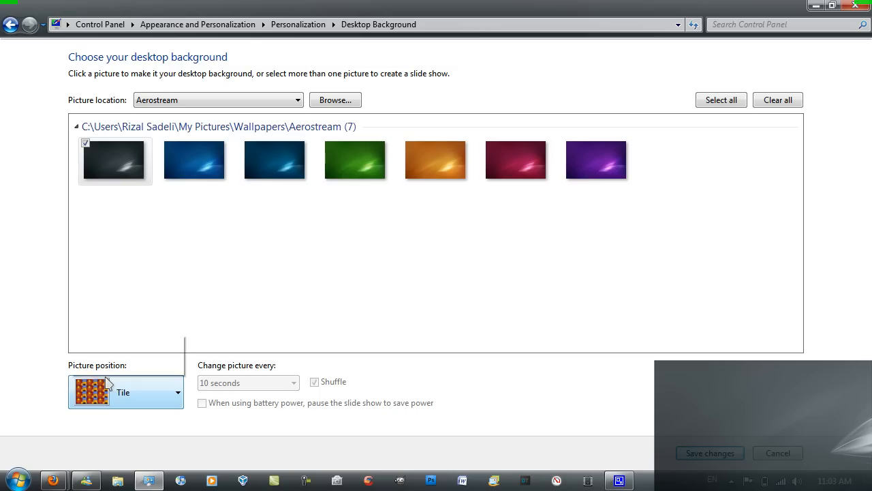
click(125, 392)
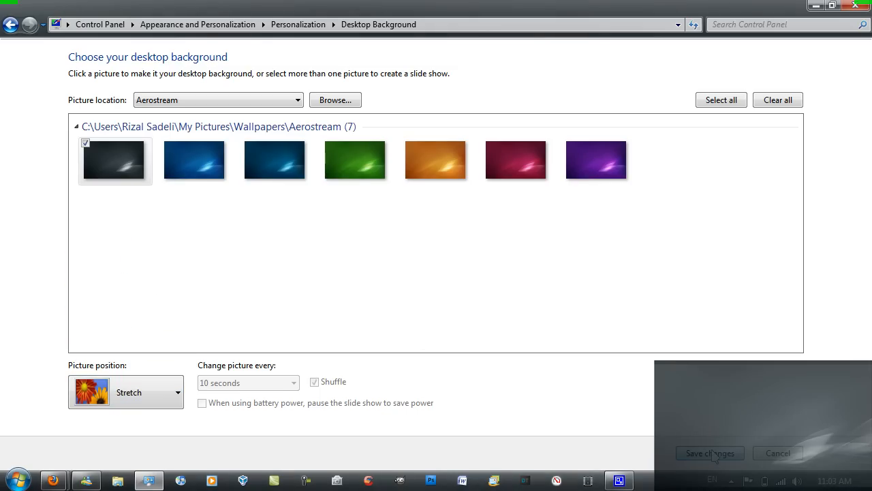
click(709, 453)
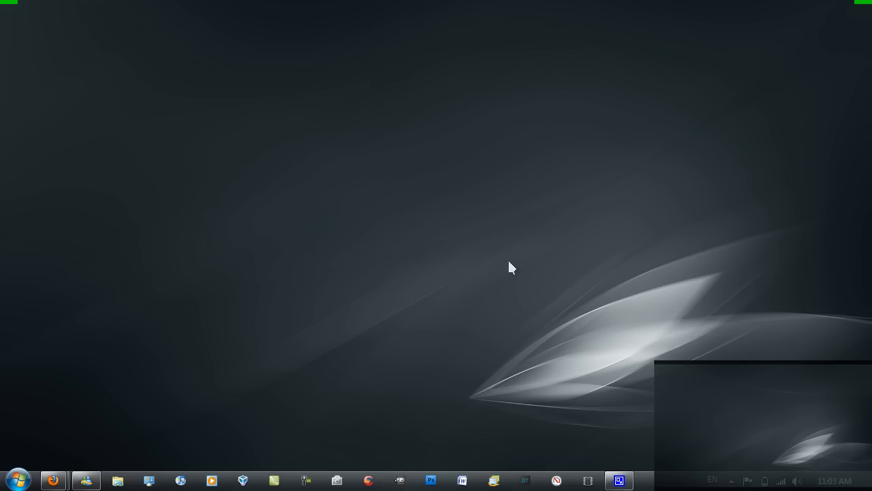
mouse_move(311, 216)
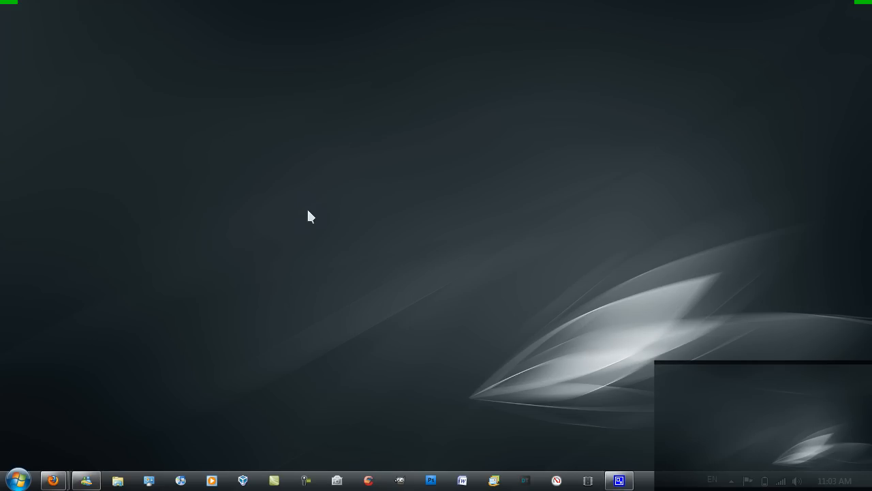